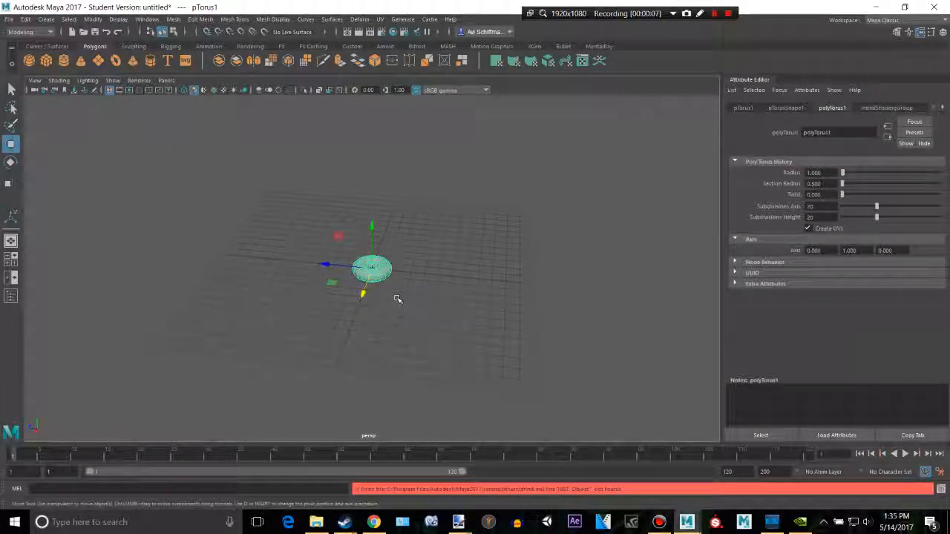
- View the torus from the top and lower its Section Radius to a thin, wide ring
{"action": "key", "text": "space"}
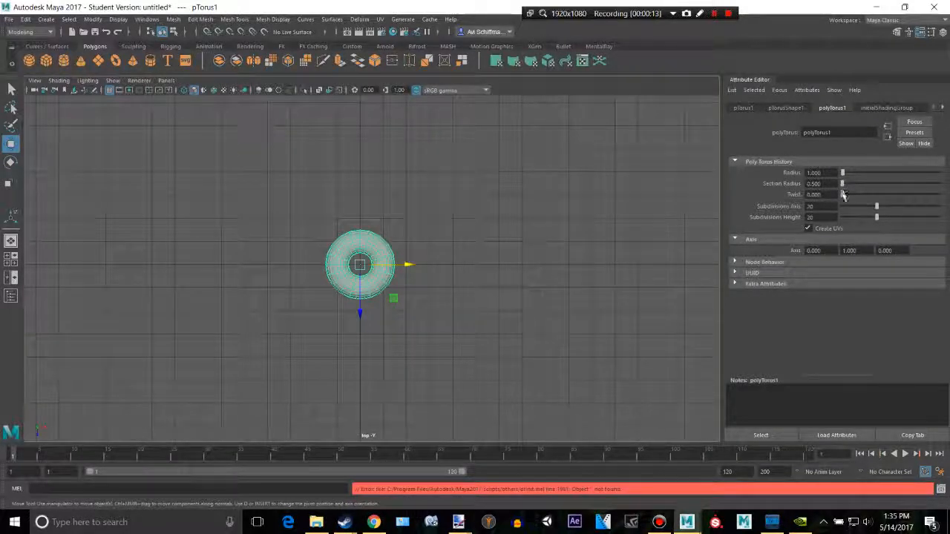
{"action": "left_click_drag", "start_coordinate": [843, 172], "coordinate": [846, 173]}
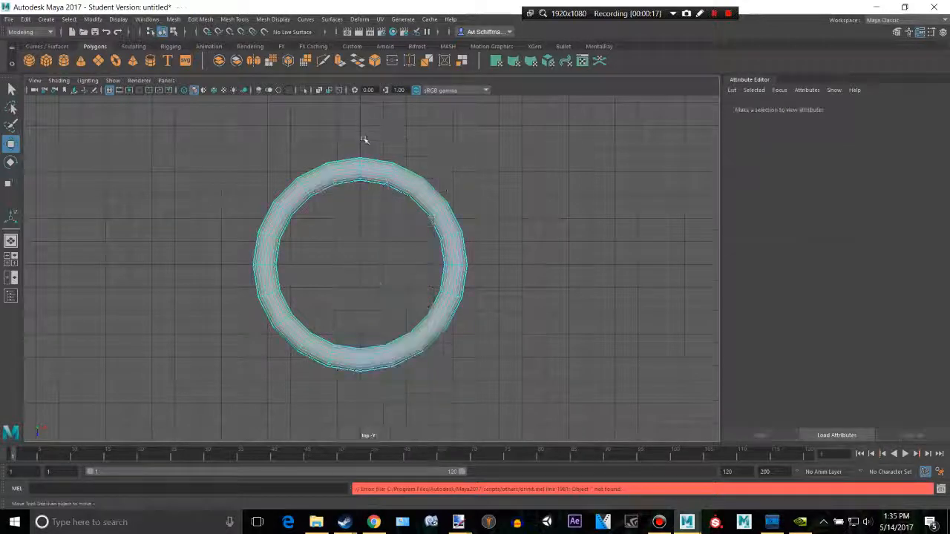
- Extrude half of the ring's faces and pull them outward into an elongated oval link
{"action": "left_click", "coordinate": [363, 260]}
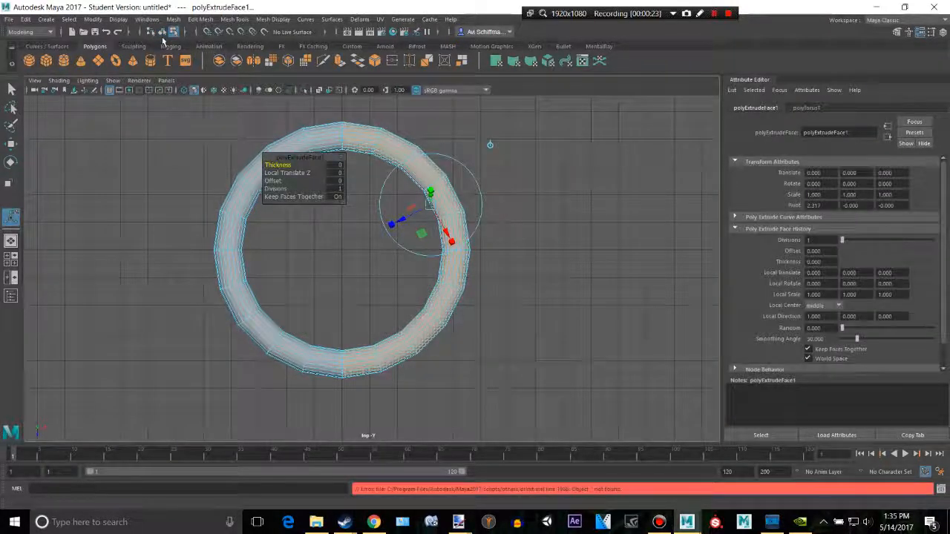
{"action": "left_click", "coordinate": [199, 19]}
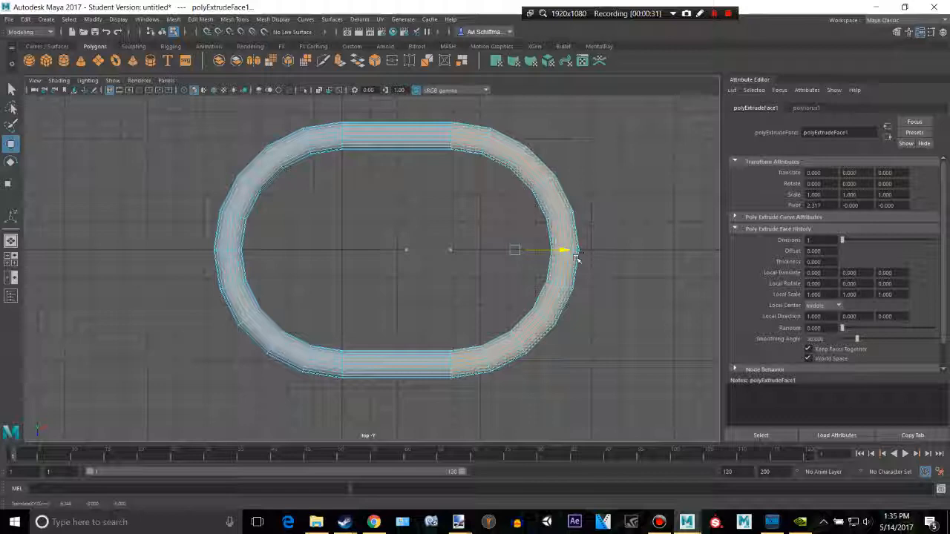
{"action": "left_click_drag", "start_coordinate": [564, 250], "coordinate": [650, 250]}
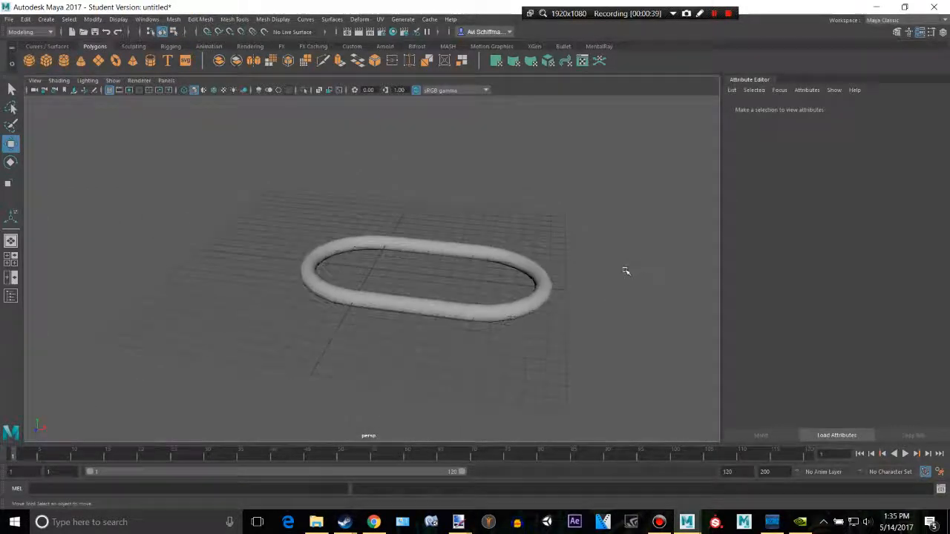
- Assign a new gold-coloured Blinn material to the selected oval link
{"action": "left_click", "coordinate": [423, 275]}
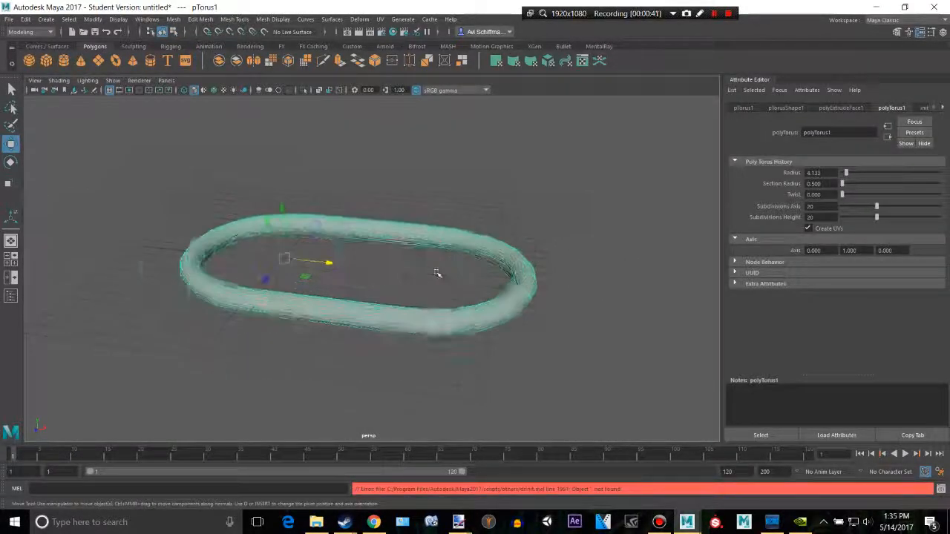
{"action": "right_click", "coordinate": [437, 273]}
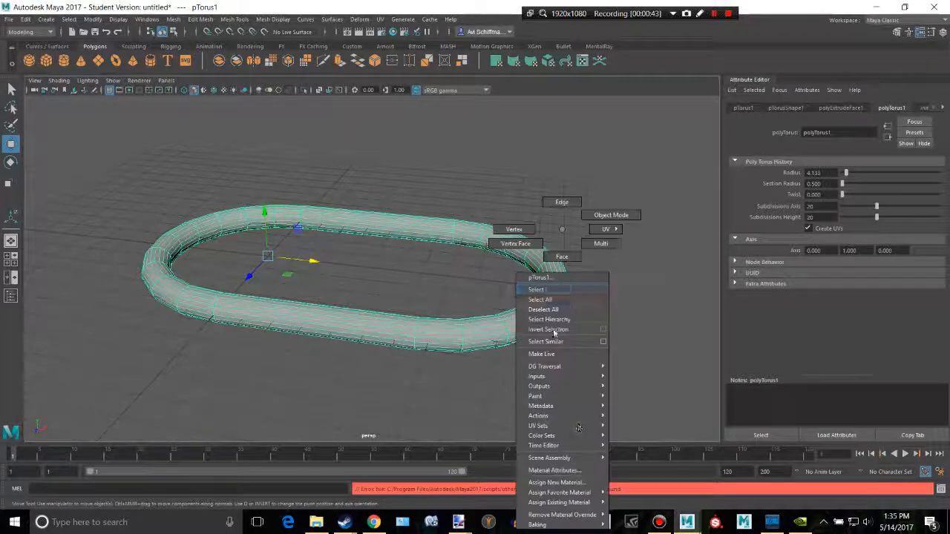
{"action": "left_click", "coordinate": [555, 482]}
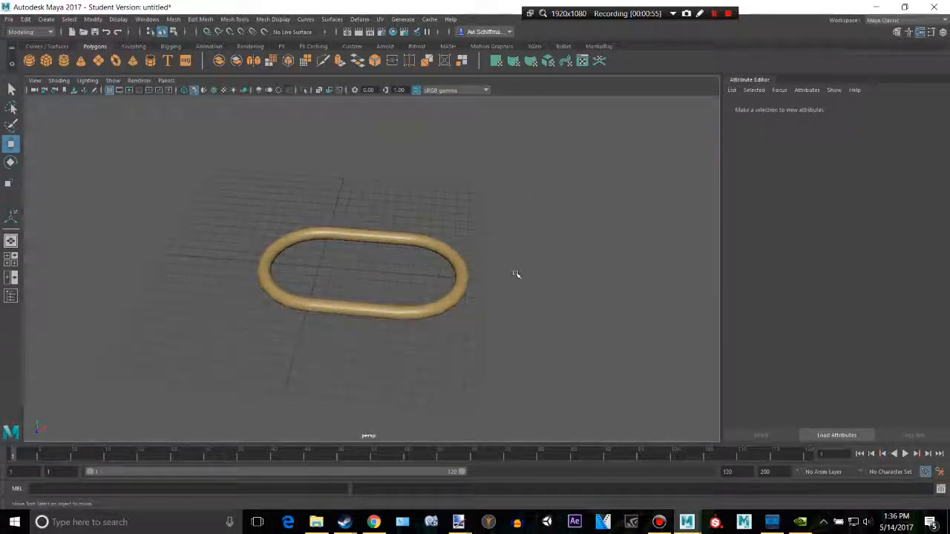
{"action": "left_click", "coordinate": [363, 275]}
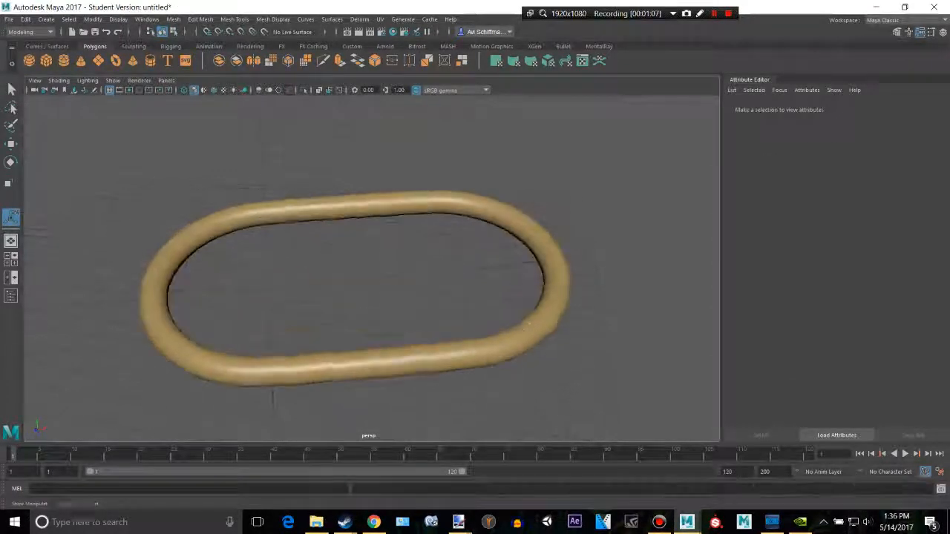
- Duplicate the link, rotate the copy 90° and slide it through the original to interlock
{"action": "left_click", "coordinate": [359, 289]}
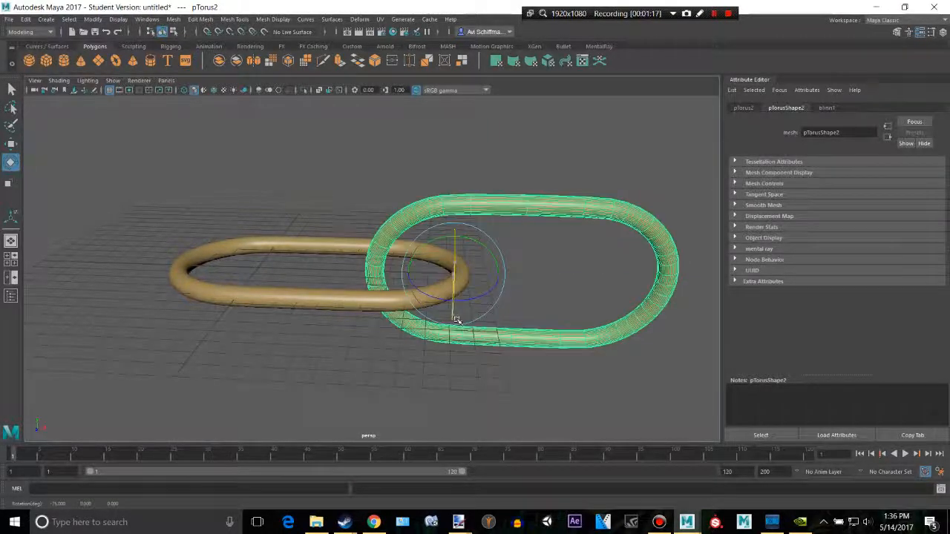
{"action": "left_click_drag", "start_coordinate": [457, 319], "coordinate": [457, 234]}
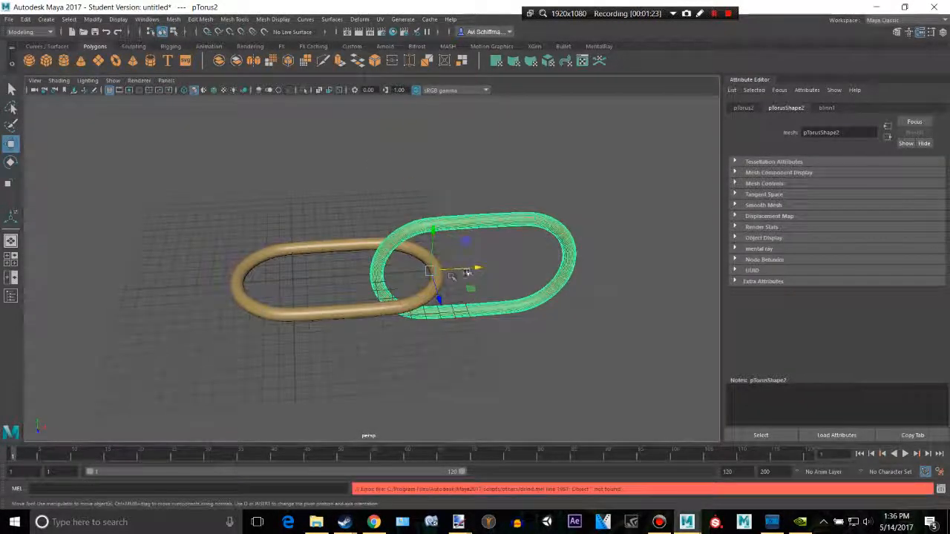
{"action": "left_click_drag", "start_coordinate": [467, 268], "coordinate": [512, 264]}
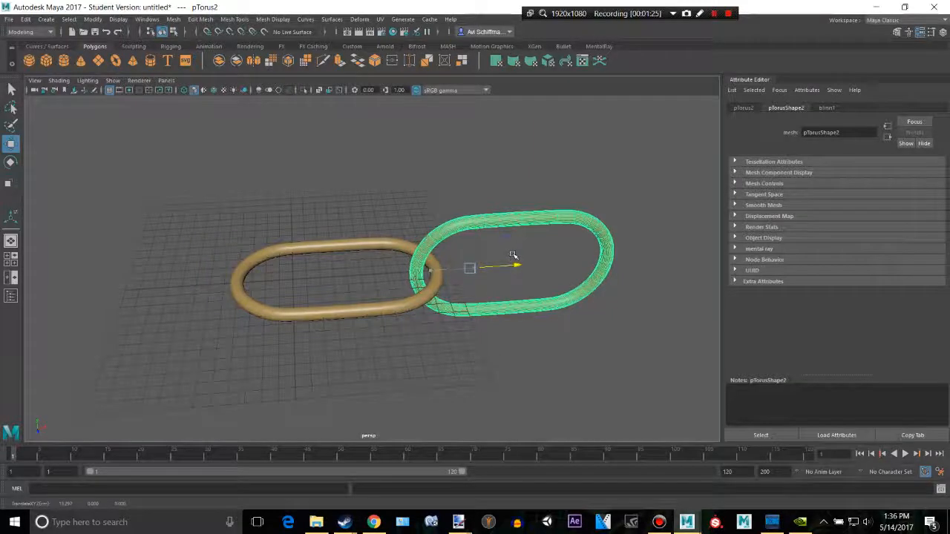
{"action": "left_click", "coordinate": [742, 107]}
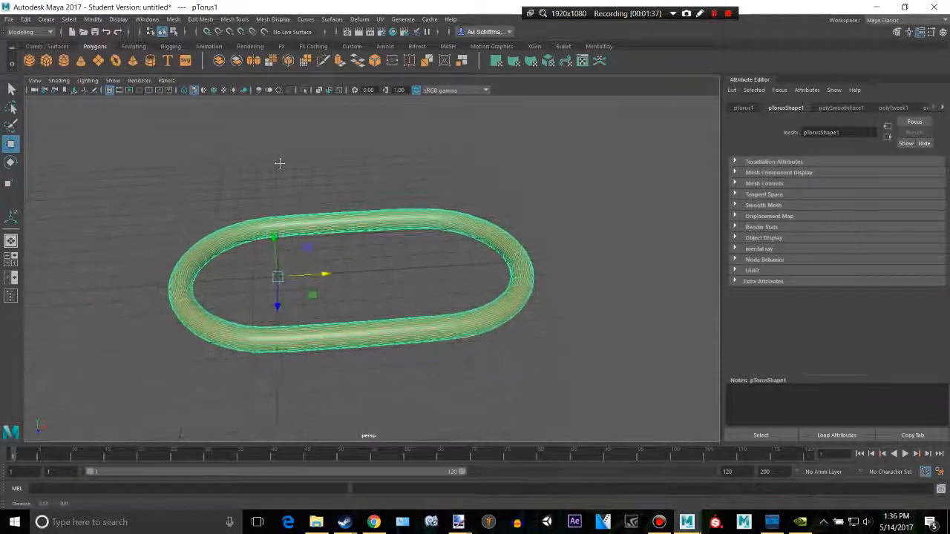
- Bring up the Duplicate Special options and reset them to defaults
{"action": "left_click", "coordinate": [27, 18]}
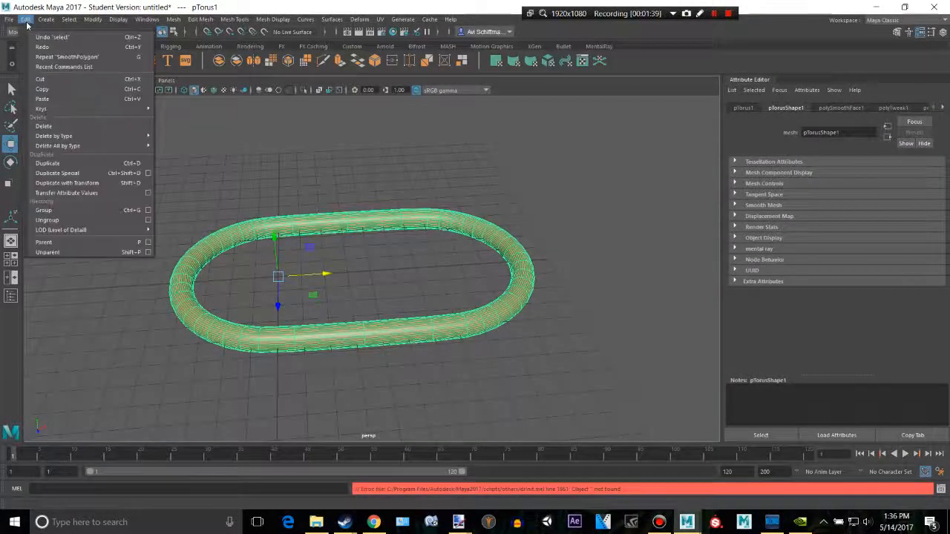
{"action": "mouse_move", "coordinate": [66, 172]}
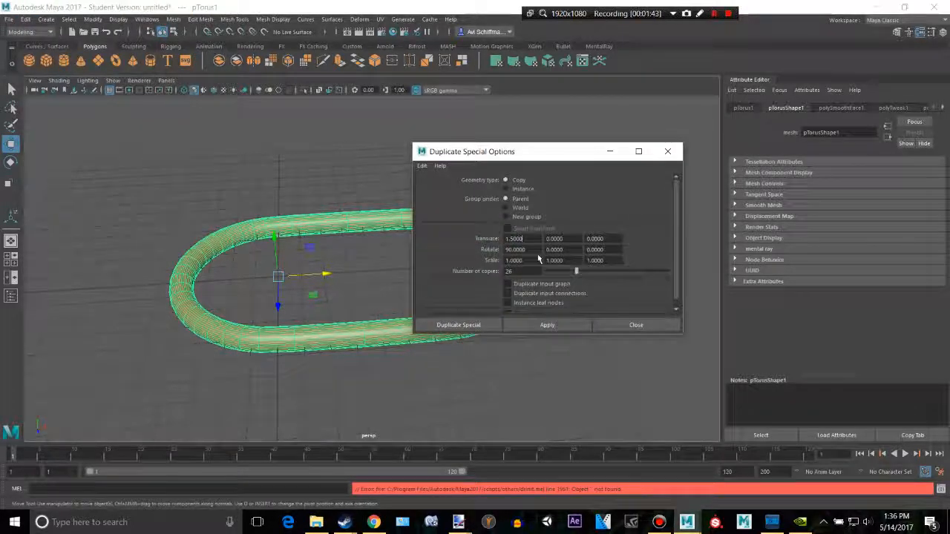
{"action": "left_click", "coordinate": [422, 166]}
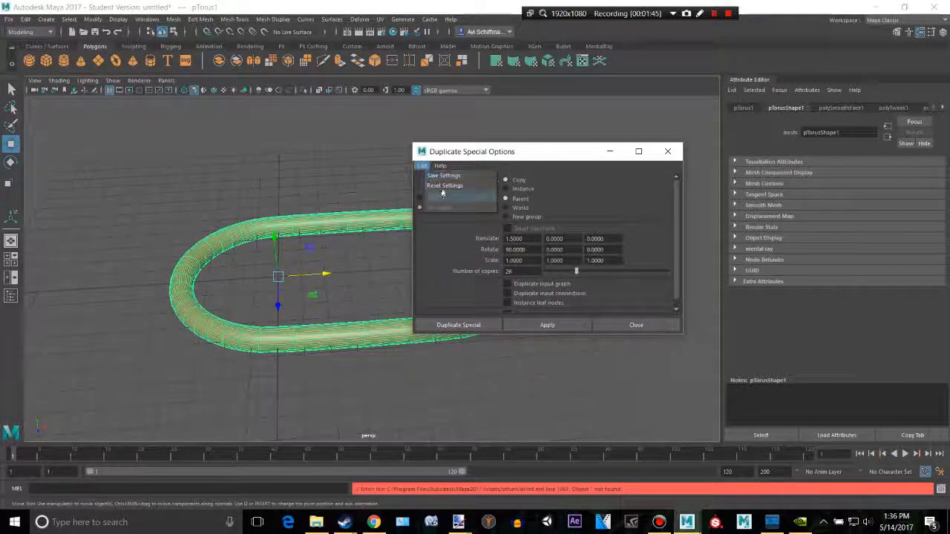
{"action": "left_click", "coordinate": [445, 184]}
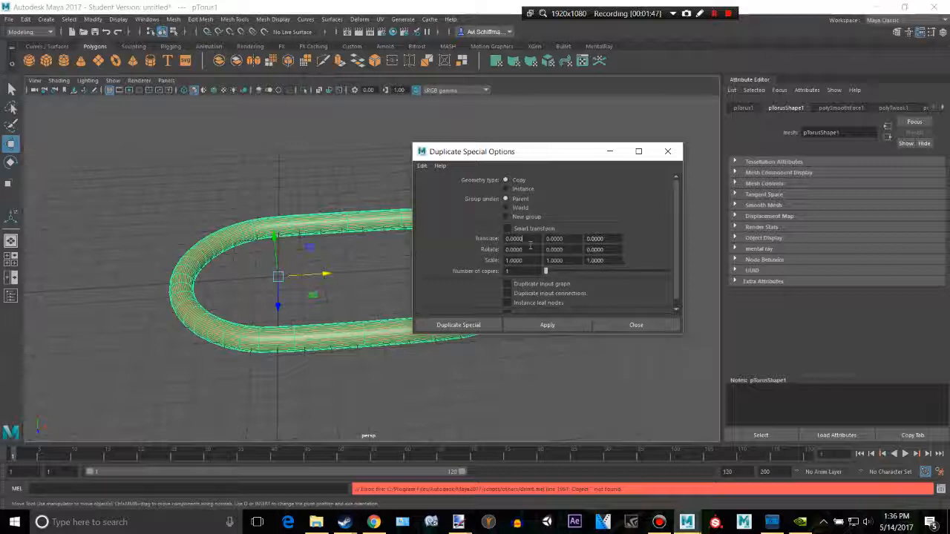
{"action": "mouse_move", "coordinate": [484, 249]}
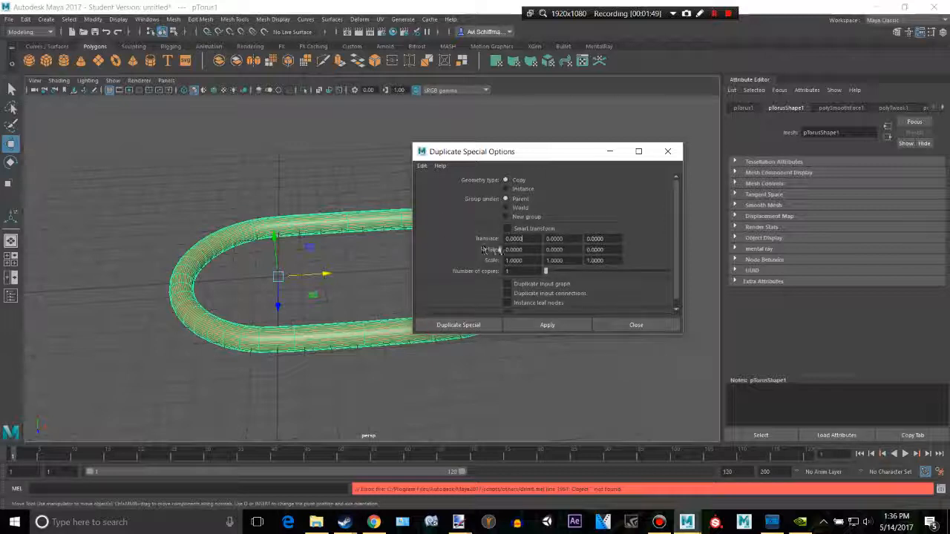
- Duplicate with Translate X 13.257, Rotate X 90 and multiple copies to form the chain row
{"action": "type", "text": "13.2570"}
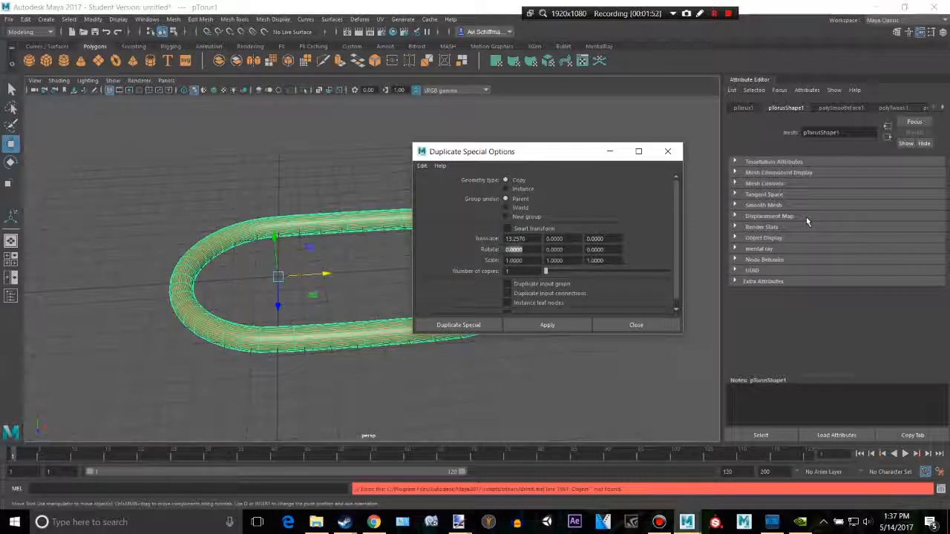
{"action": "type", "text": "90"}
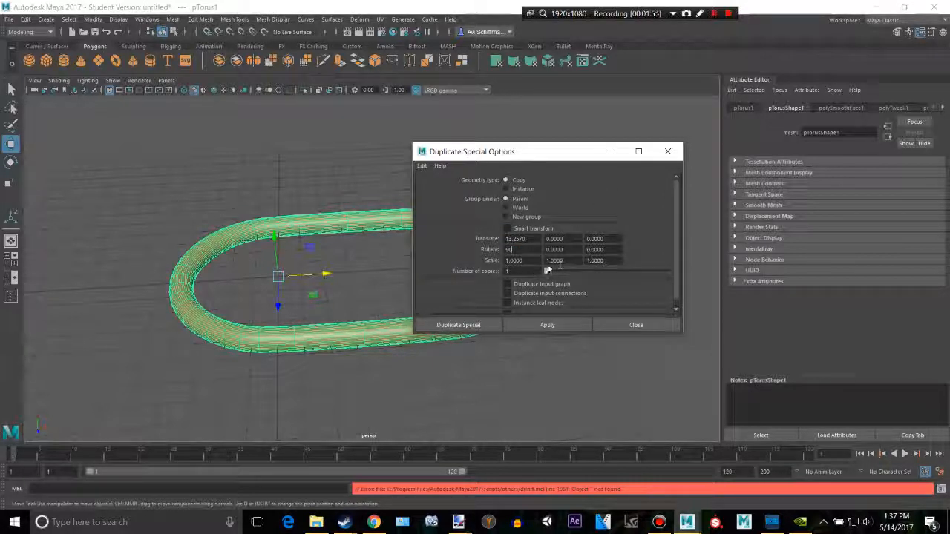
{"action": "left_click_drag", "start_coordinate": [472, 151], "coordinate": [561, 152]}
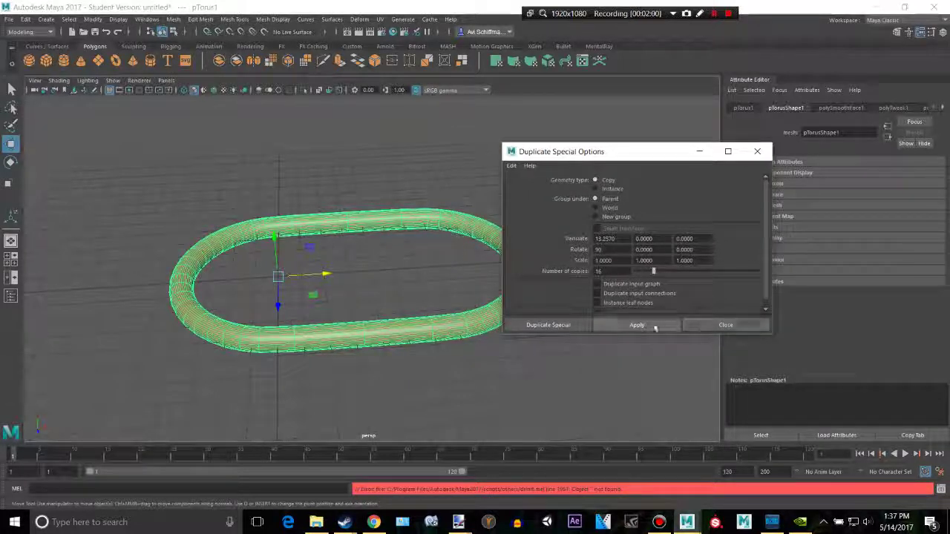
{"action": "left_click", "coordinate": [635, 323]}
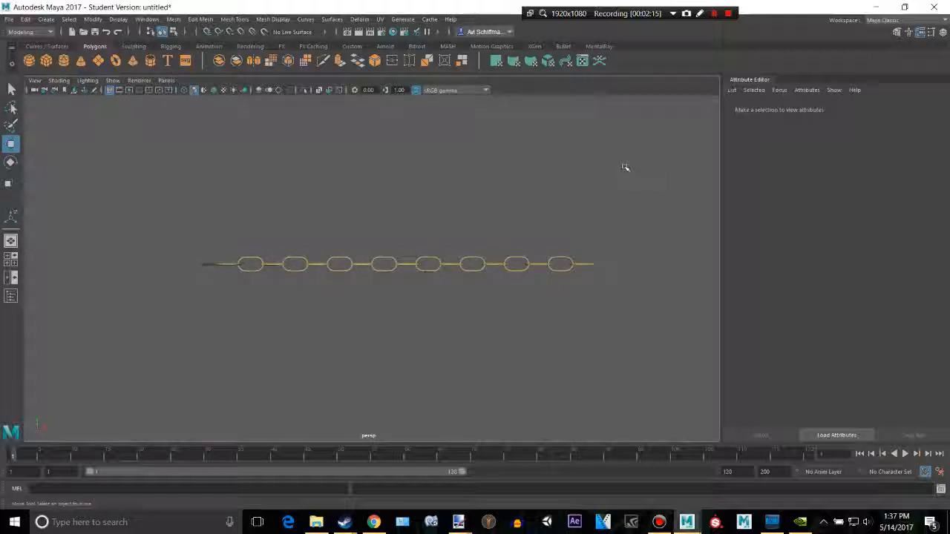
{"action": "mouse_move", "coordinate": [632, 159]}
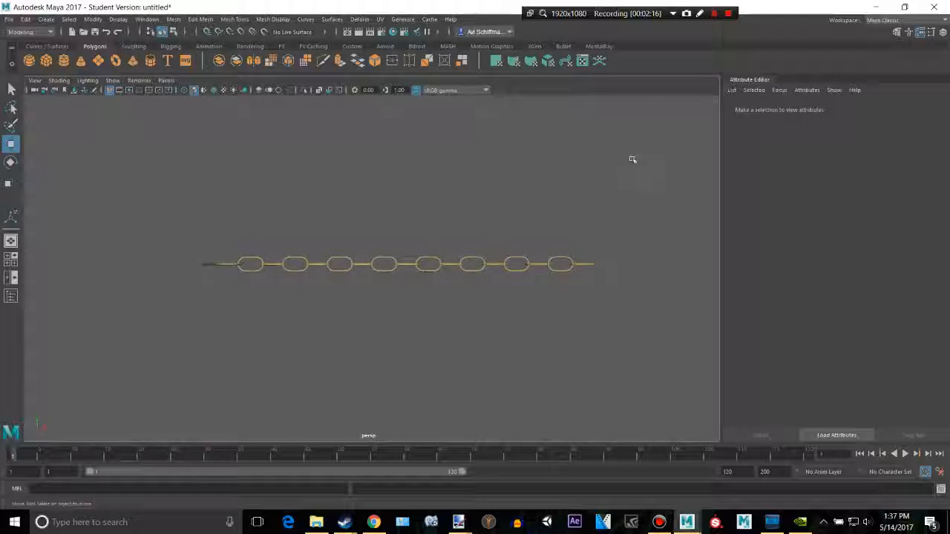